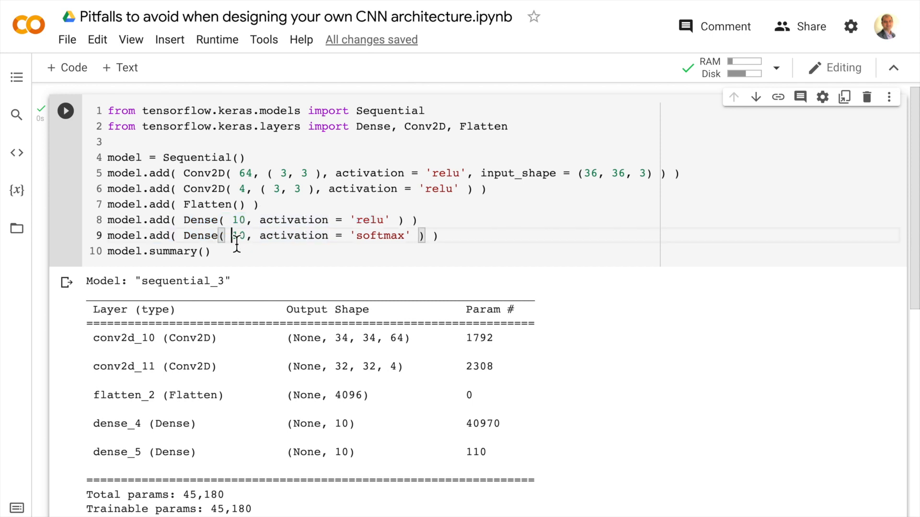
Highlight the output layer's 10 units, softmax activation, and the 1792, 2308 and 110 parameter counts
double_click(238, 235)
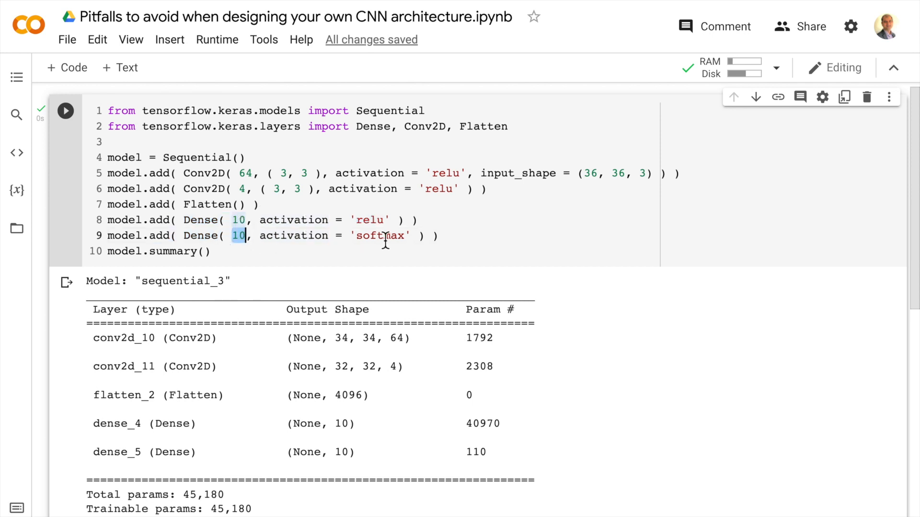
double_click(380, 236)
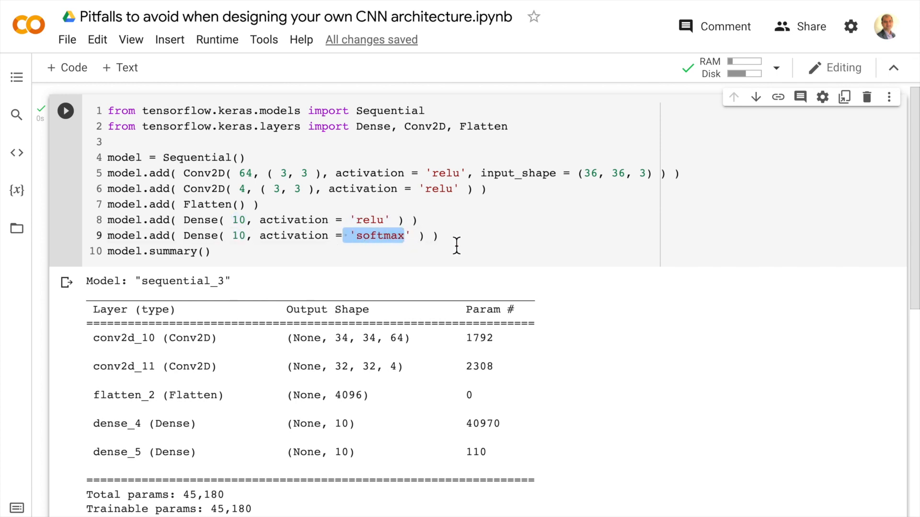
mouse_move(598, 185)
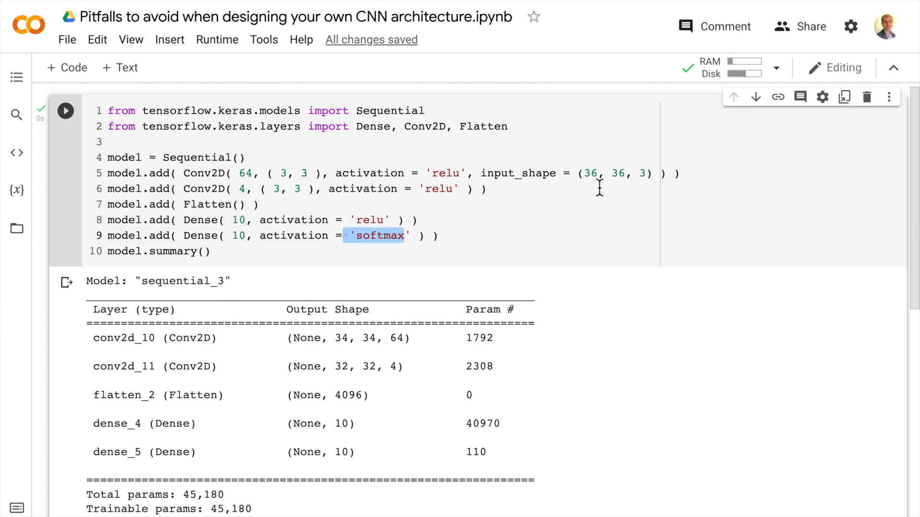
mouse_move(587, 183)
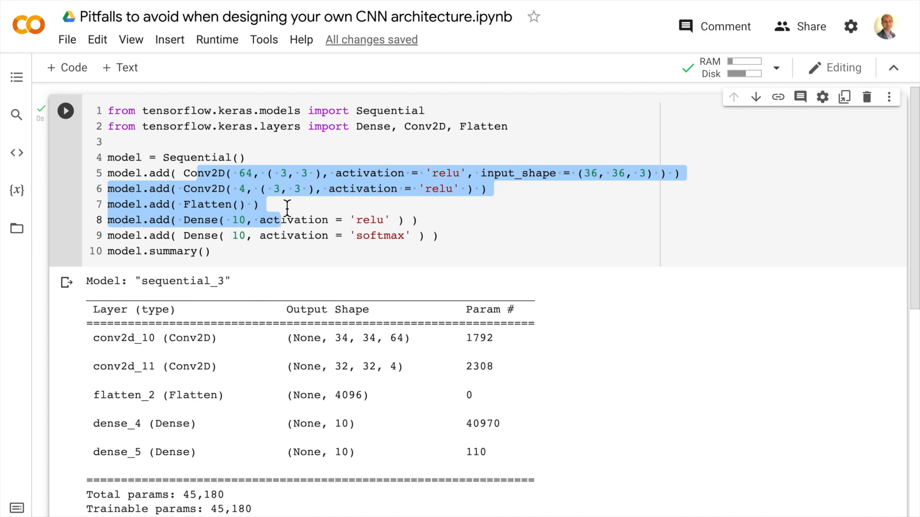
click(264, 204)
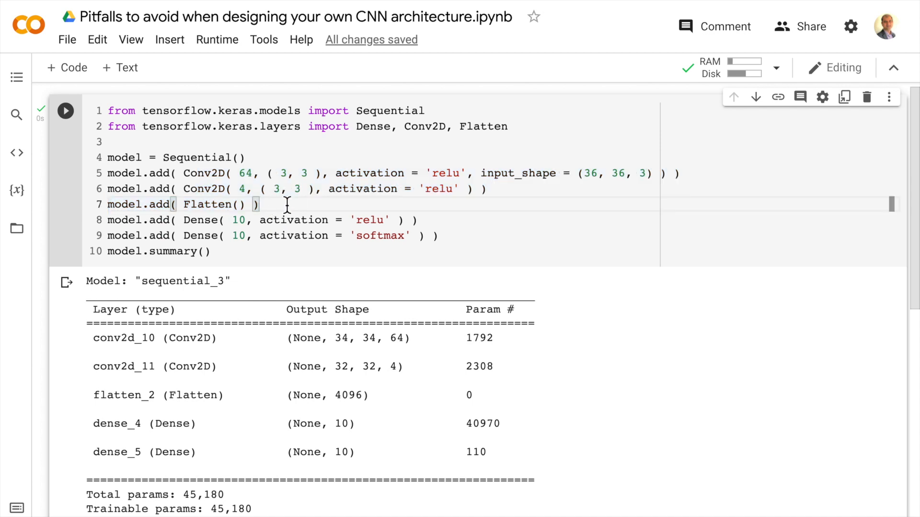
mouse_move(303, 366)
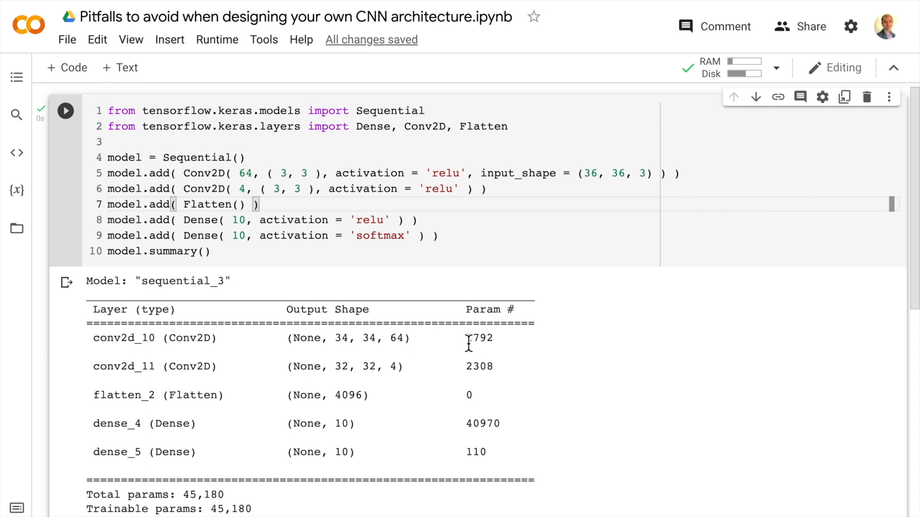
double_click(479, 338)
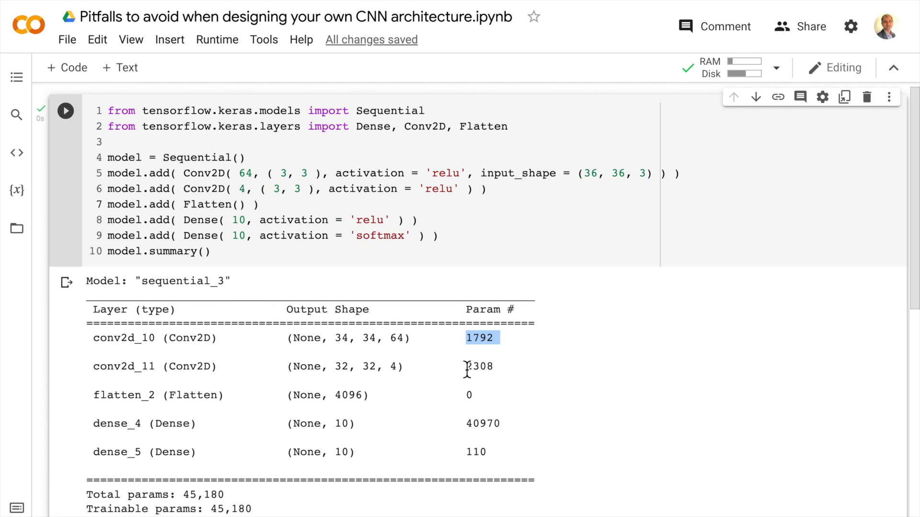
double_click(480, 366)
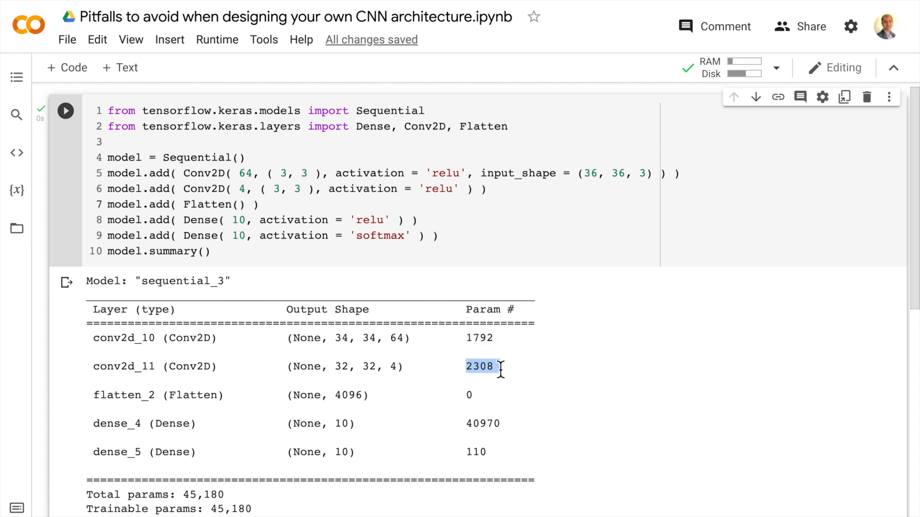
mouse_move(169, 427)
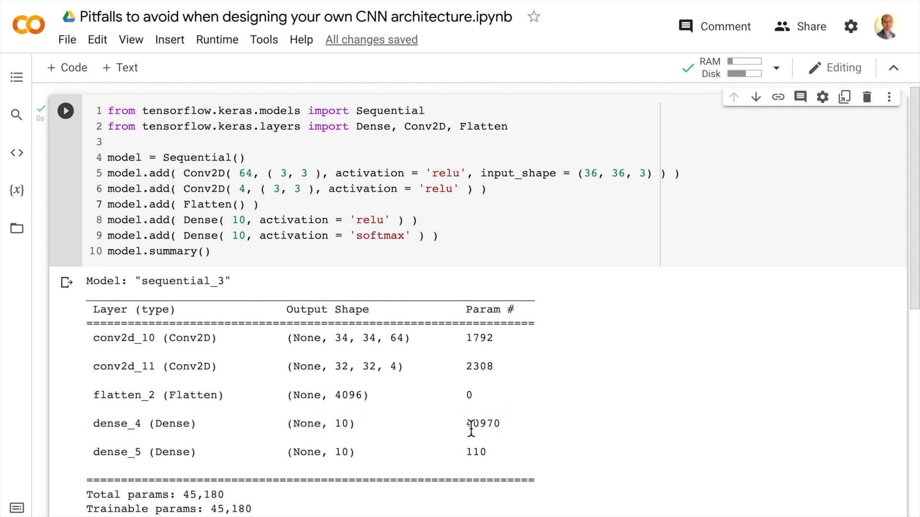
double_click(482, 424)
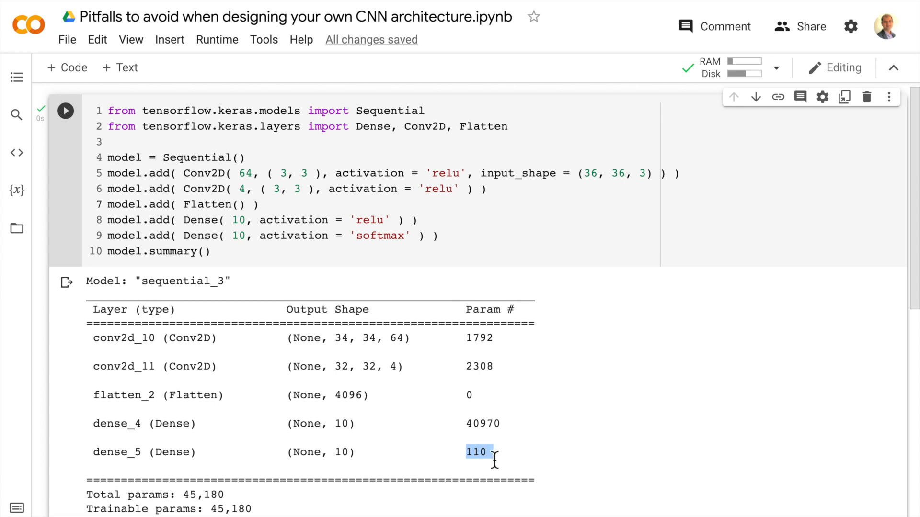
mouse_move(474, 437)
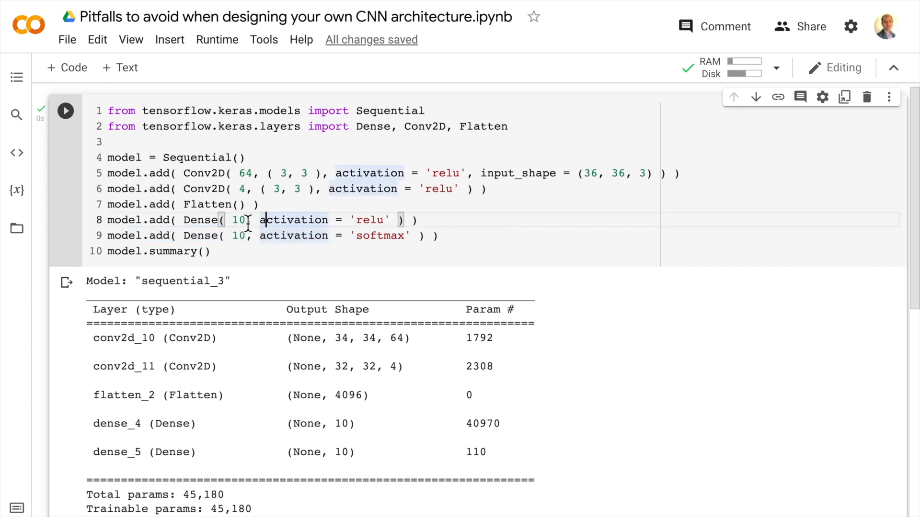
Change the first Dense layer to 100 units, rerun, and select its 100 unit count
text(0)
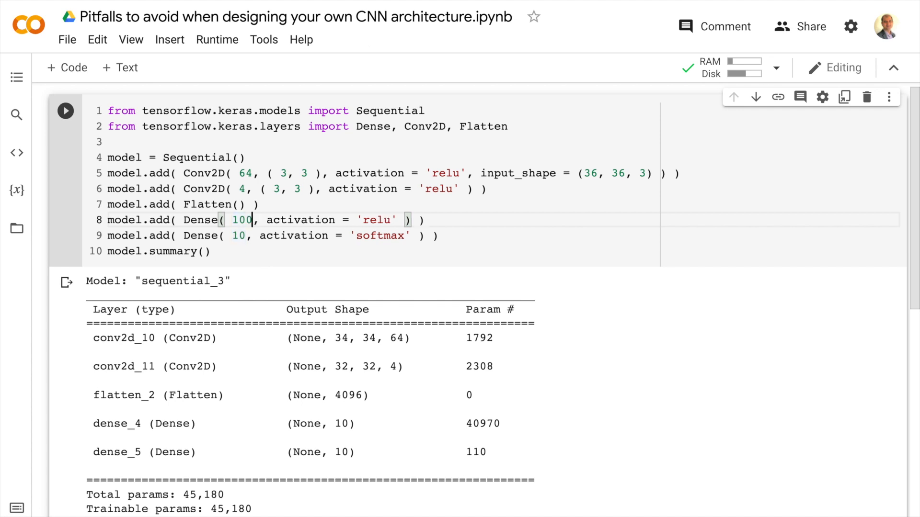
click(65, 110)
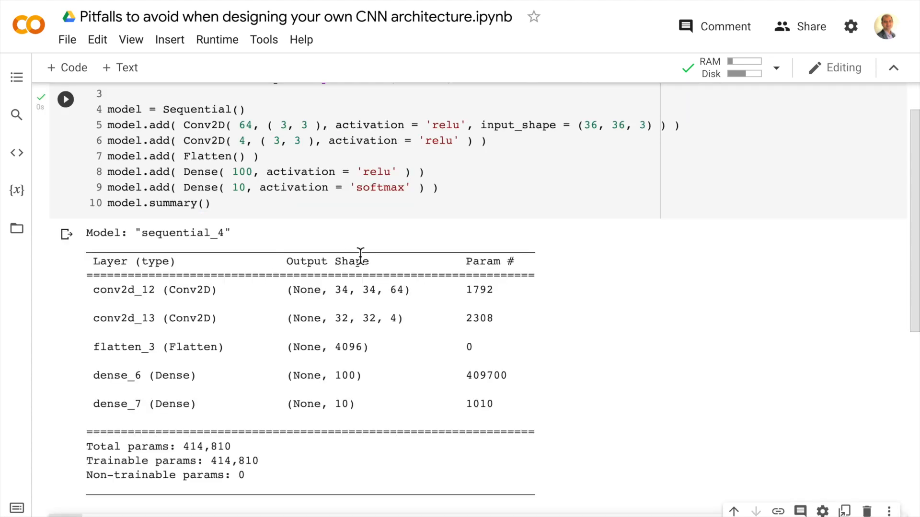
mouse_move(177, 382)
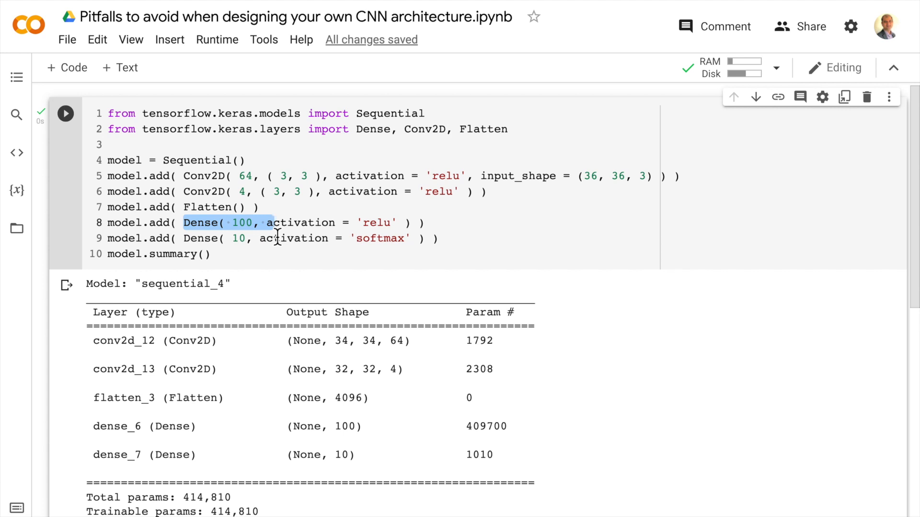
mouse_move(212, 191)
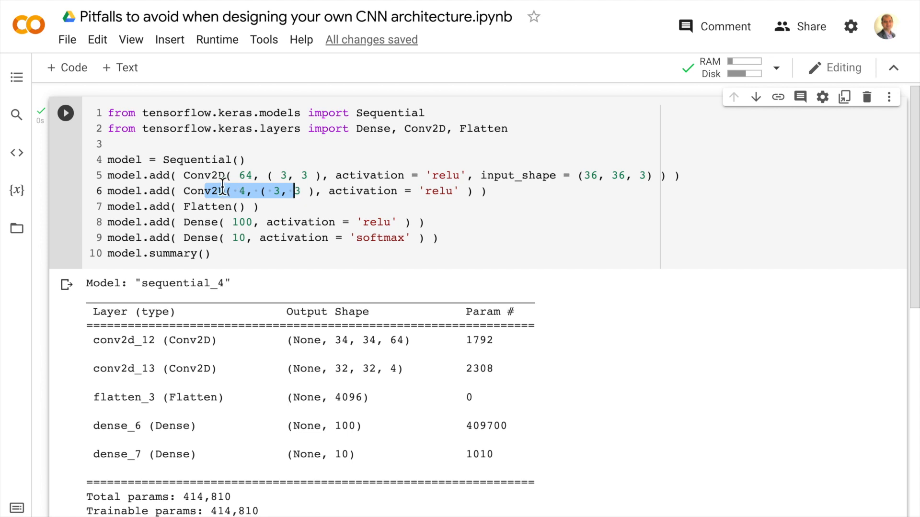
click(226, 175)
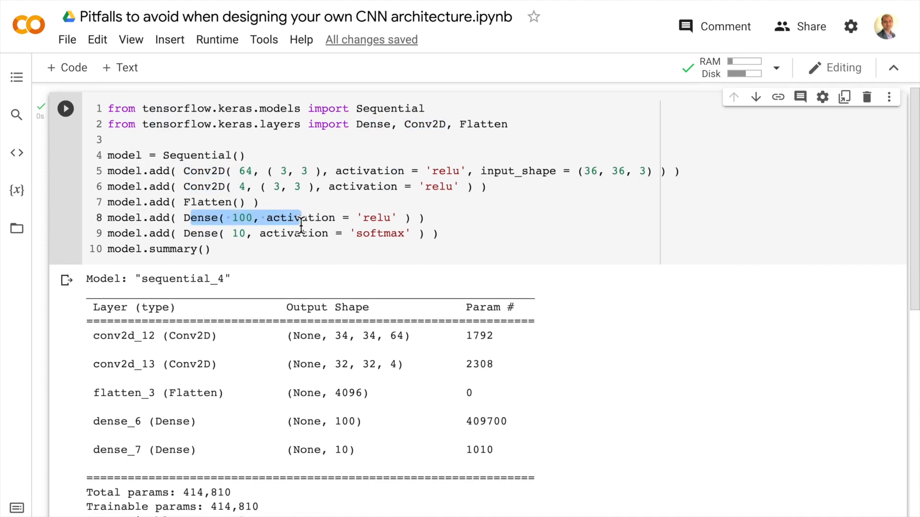
mouse_move(249, 202)
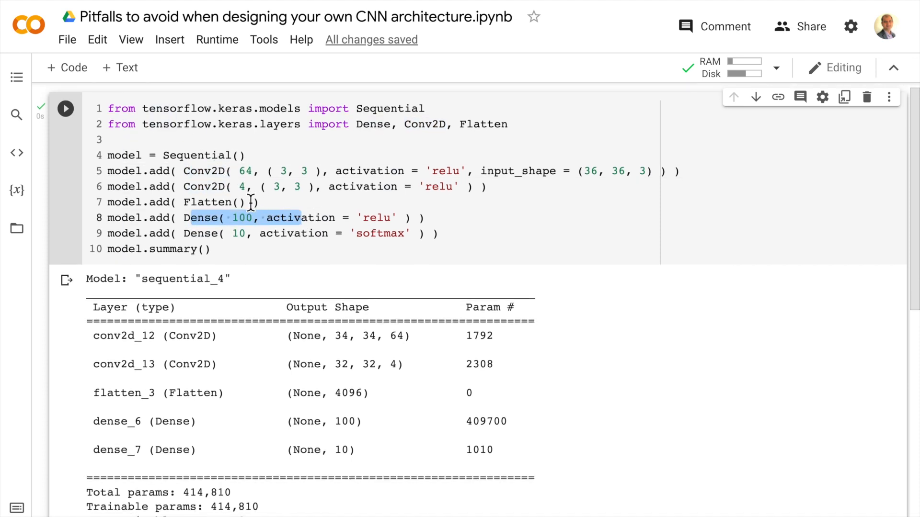
mouse_move(245, 187)
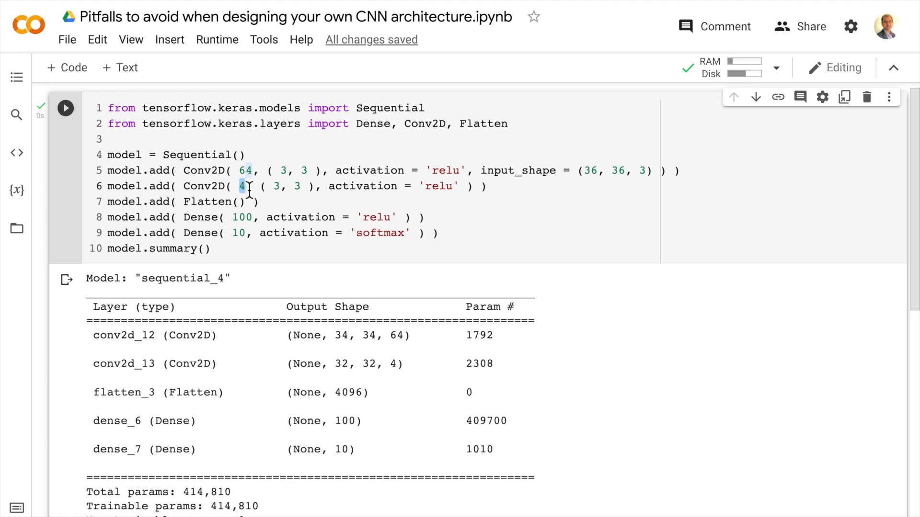
mouse_move(241, 222)
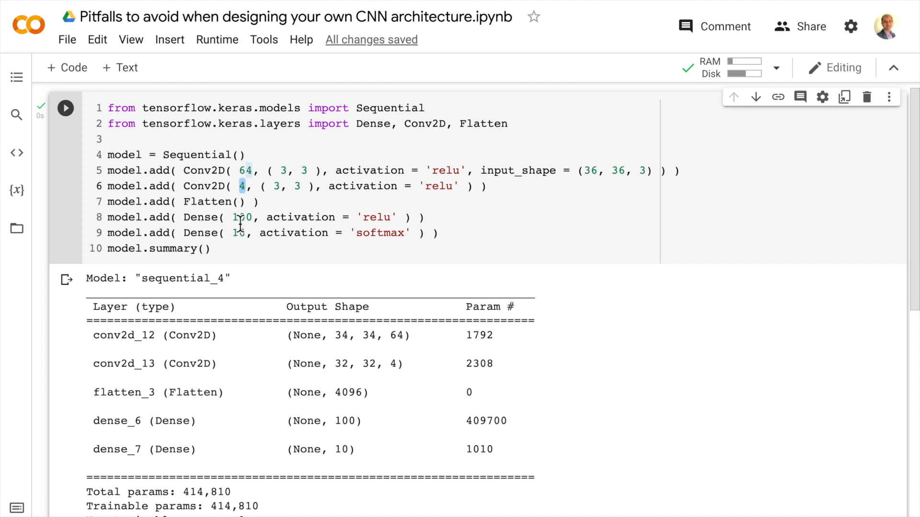
double_click(242, 217)
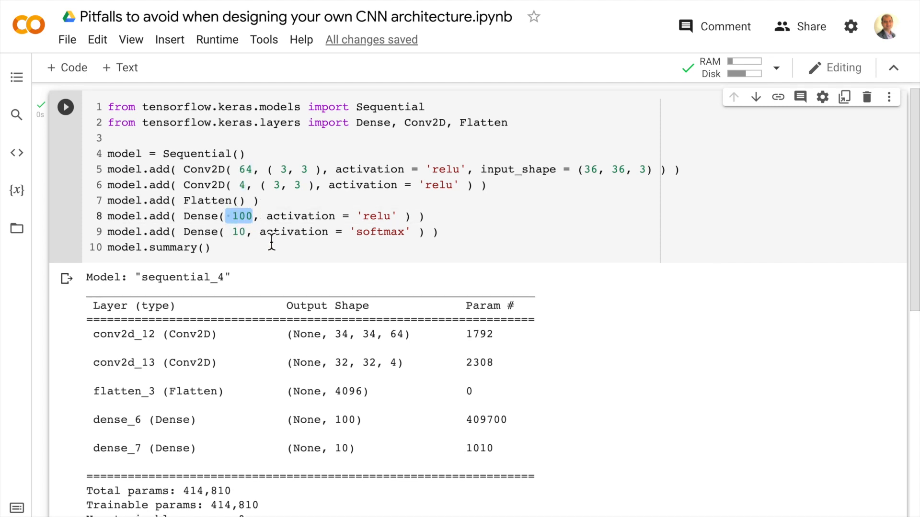
drag(184, 216, 335, 216)
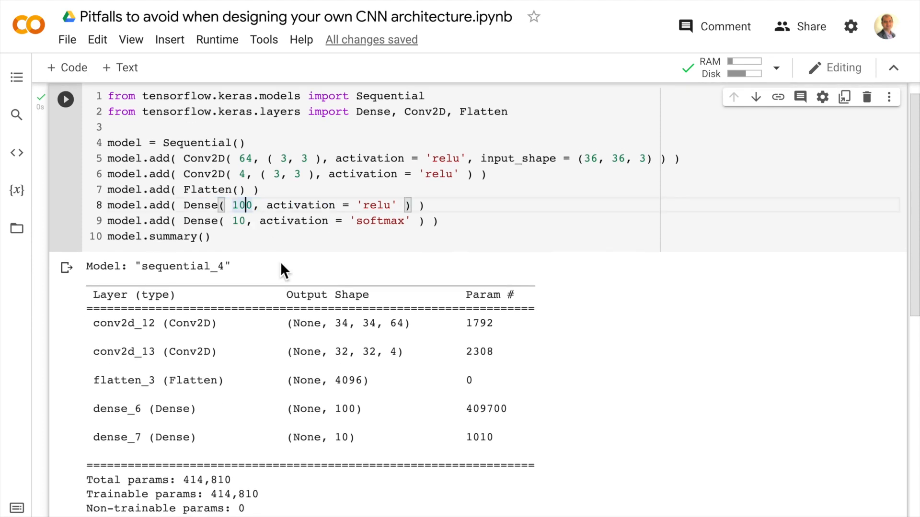
Trim Dense(100) back to Dense(10) and rerun for 45,180 total parameters
key(Backspace)
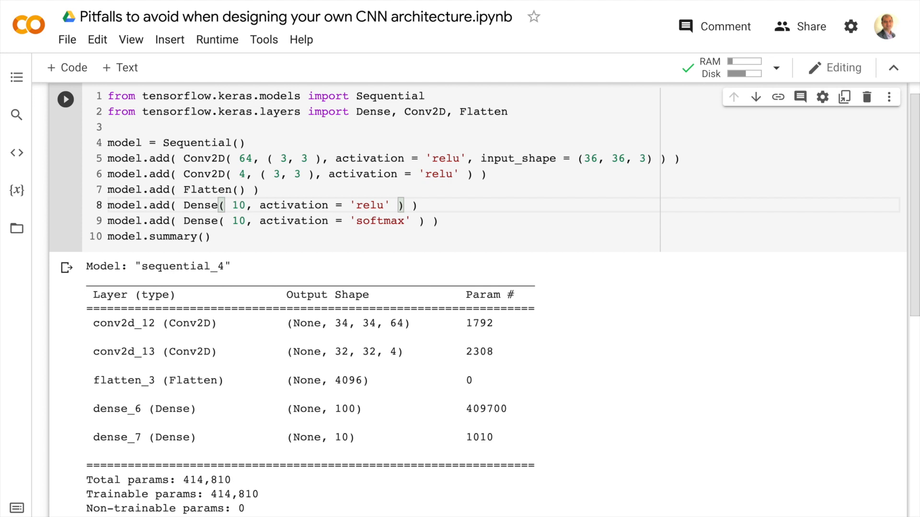
click(65, 99)
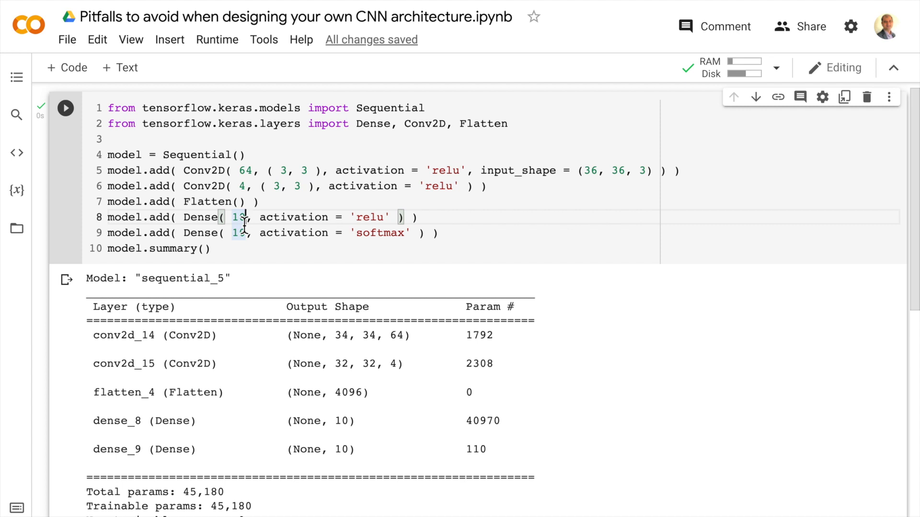
Make the first Dense layer Dense(1000) and rerun, totalling 4,111,110 parameters
text(10)
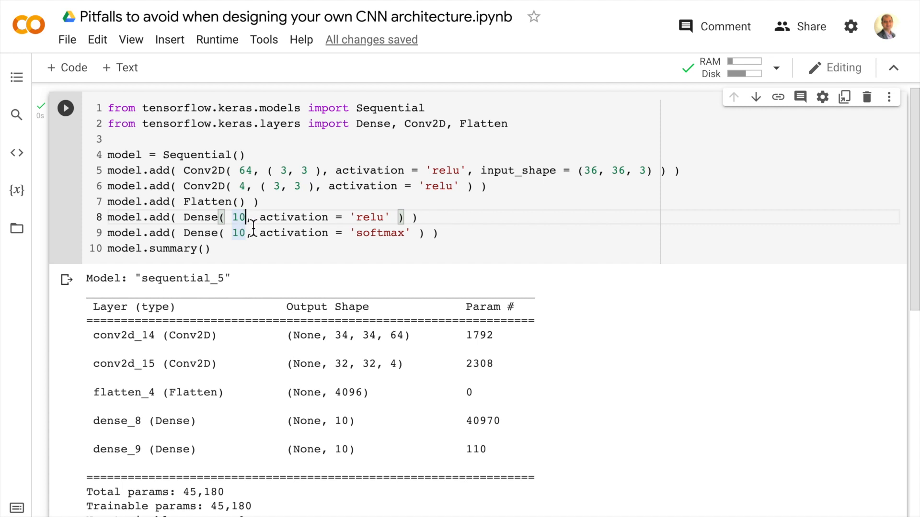
text(00)
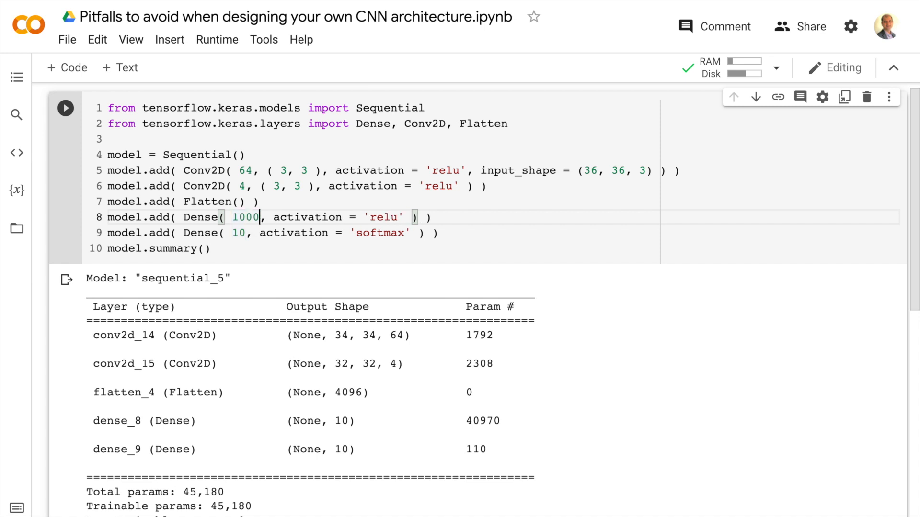
click(65, 108)
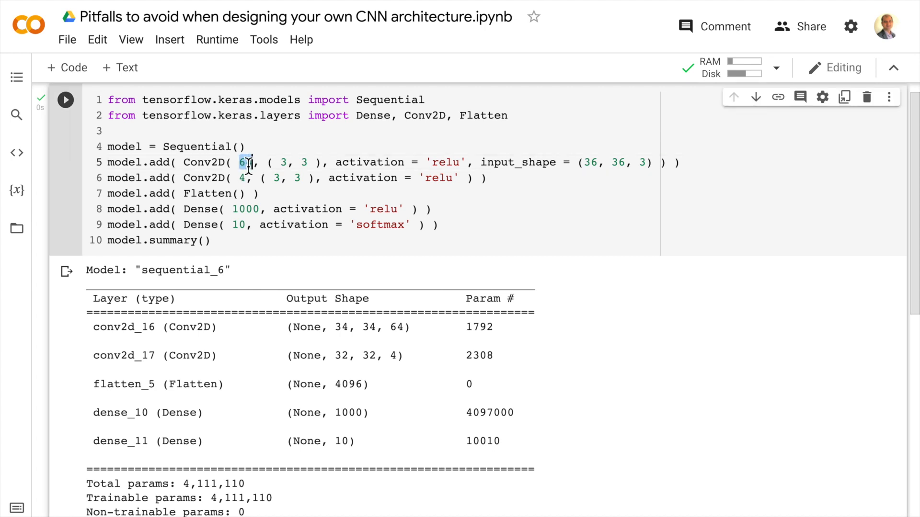
text(4)
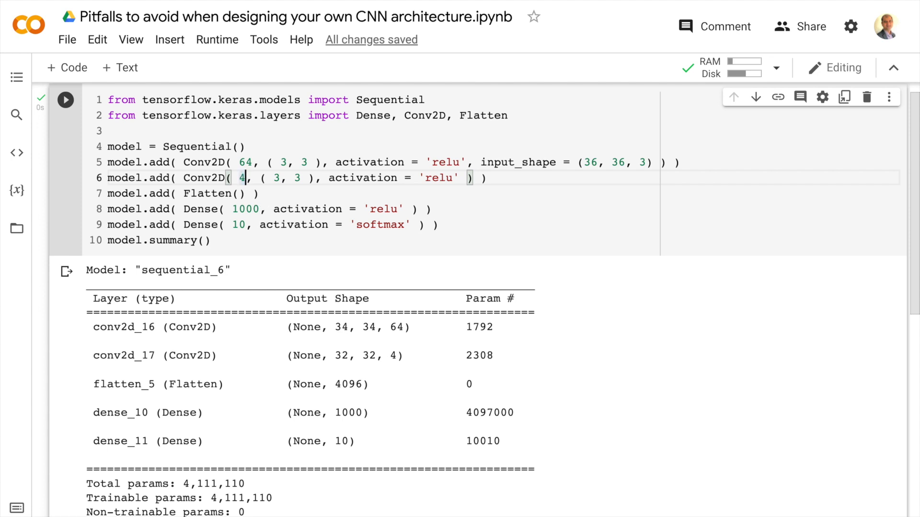
Give the second Conv2D 32 filters and rerun, reaching 32,799,266 total parameters
text(32)
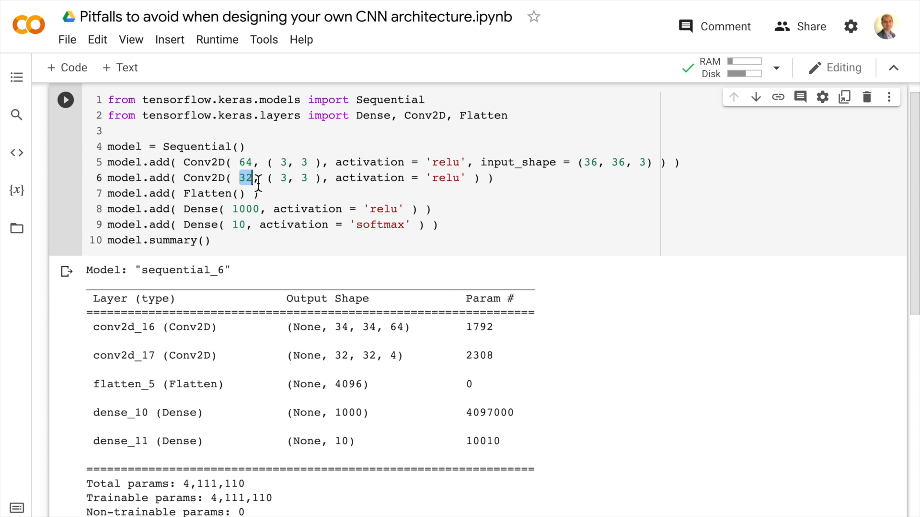
click(66, 99)
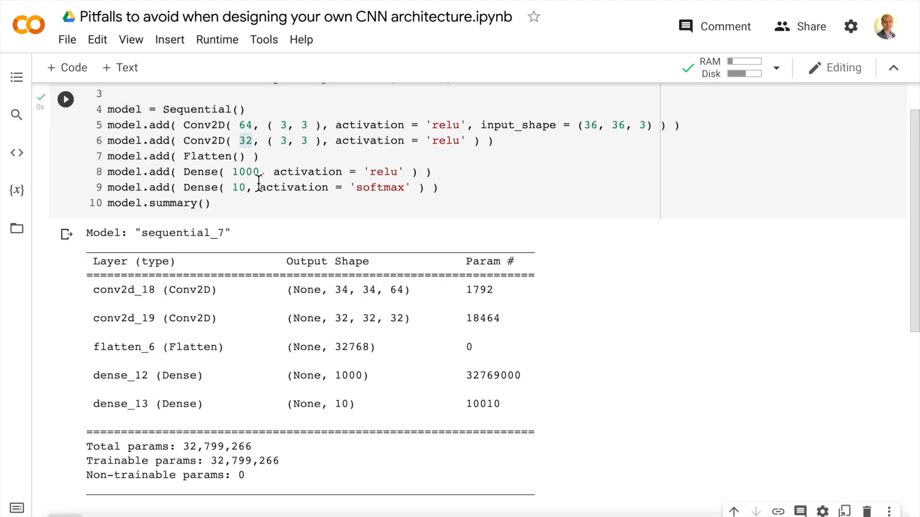
scroll(up, 3)
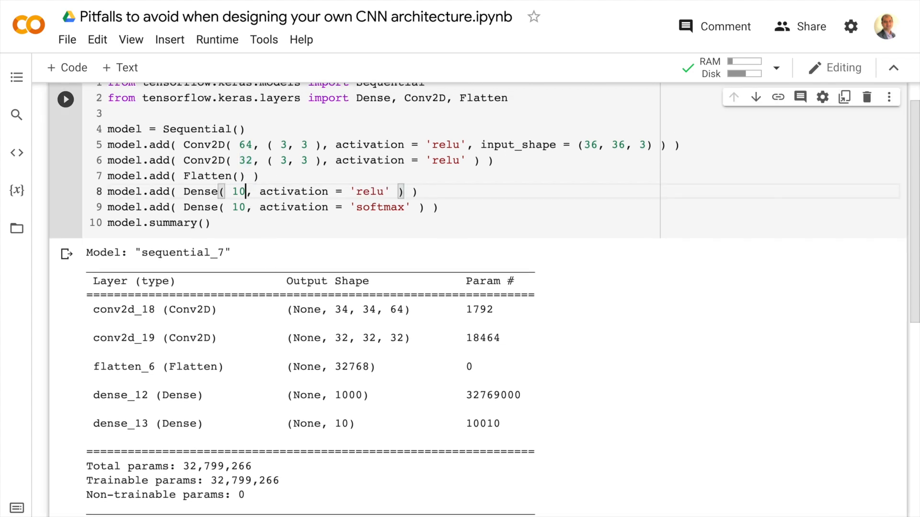
Rerun with 4 filters and 10 Dense units, then highlight the Dense layer's 40970 parameters
click(65, 99)
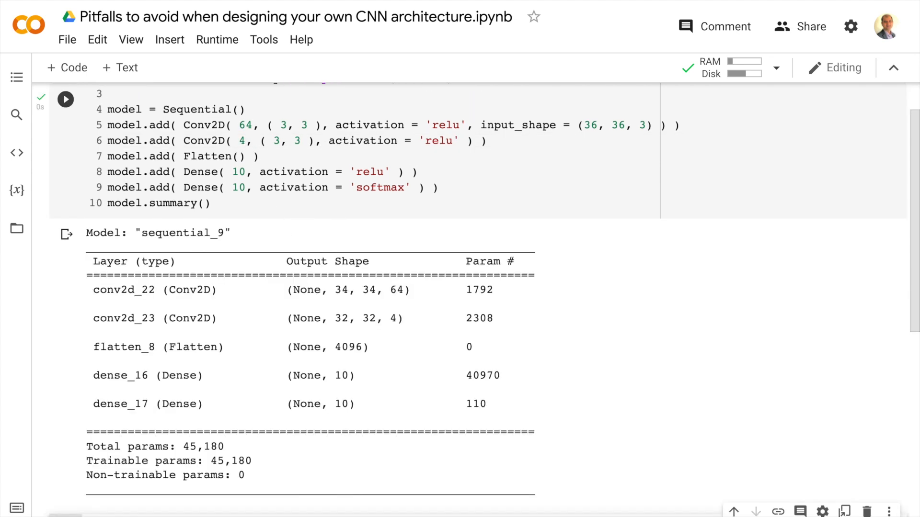
double_click(481, 376)
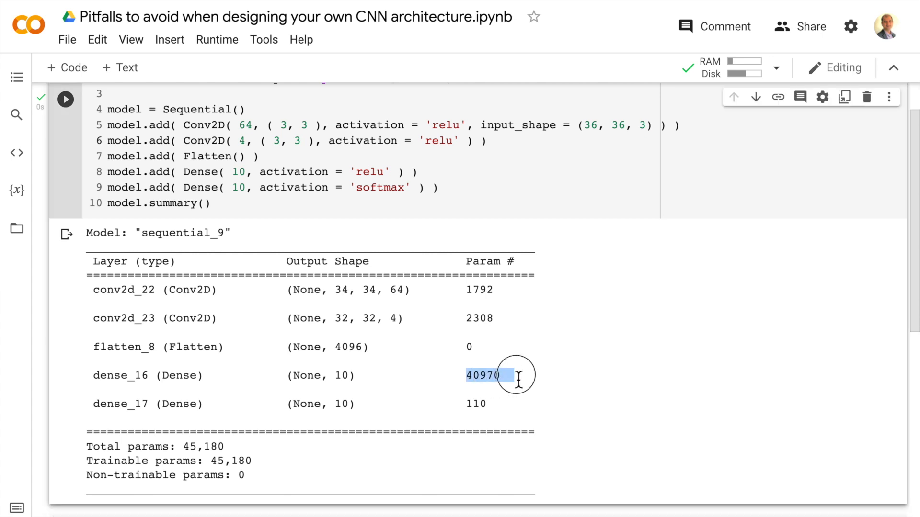
scroll(up, 3)
text(32)
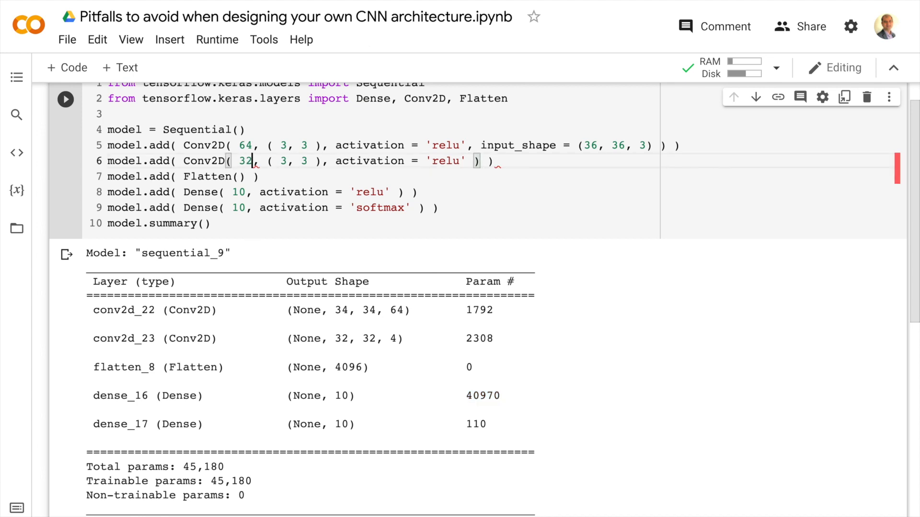
Rerun with 32 second-layer filters and review the 348,056-parameter summary
click(65, 99)
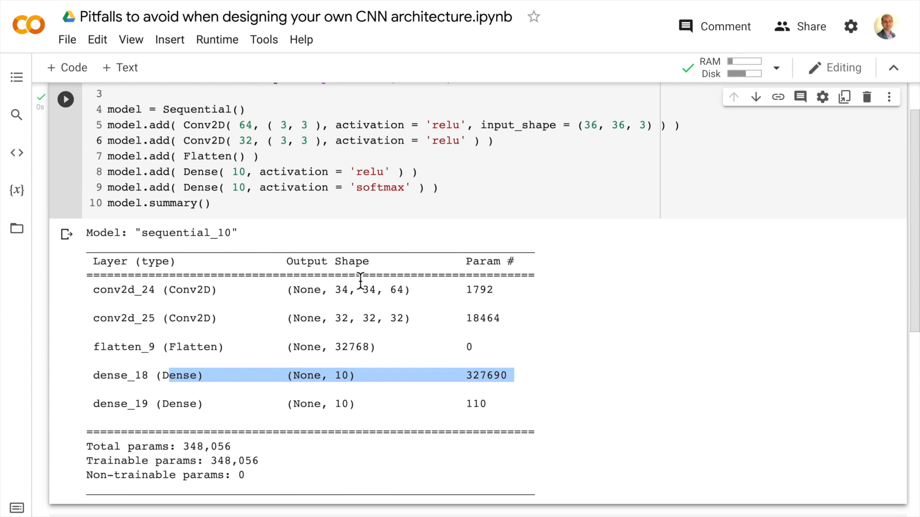
scroll(up, 3)
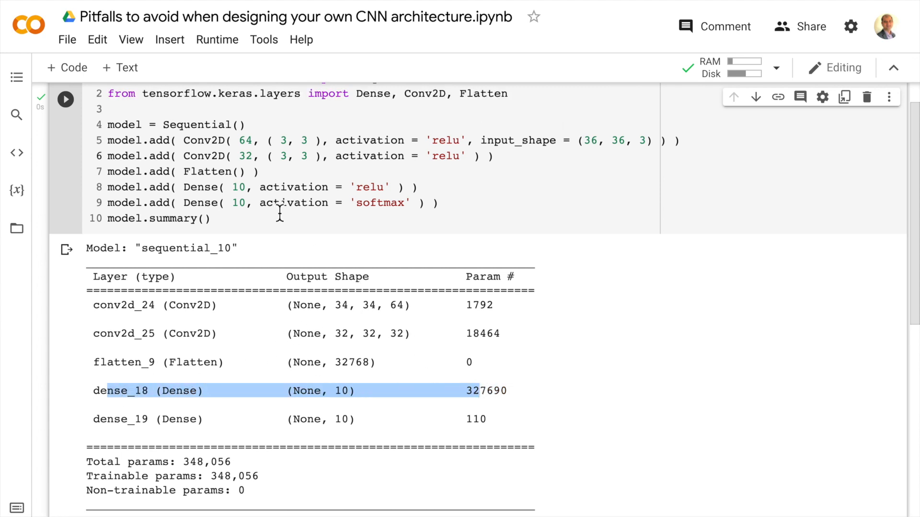
scroll(up, 3)
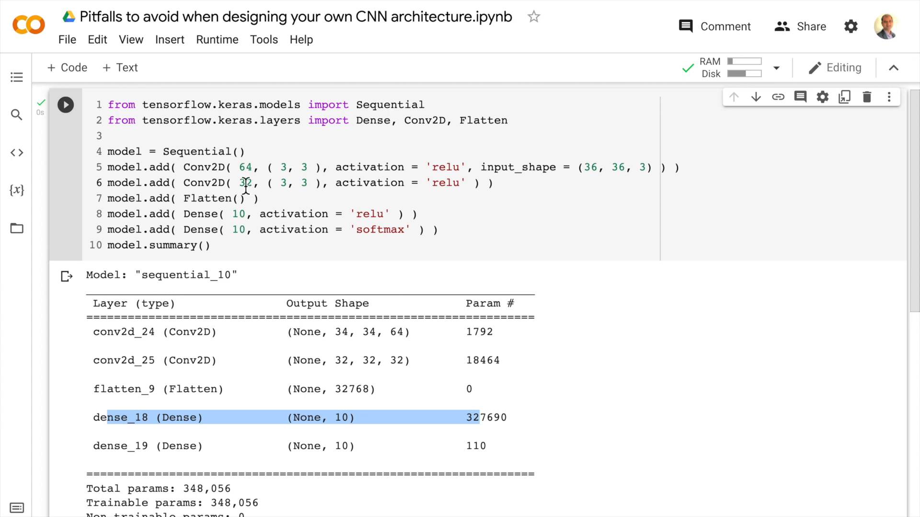
mouse_move(339, 366)
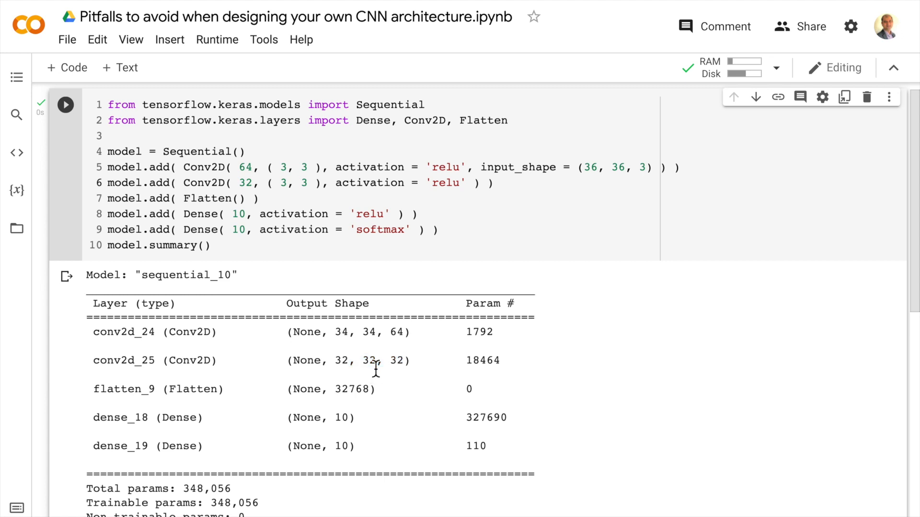
mouse_move(251, 206)
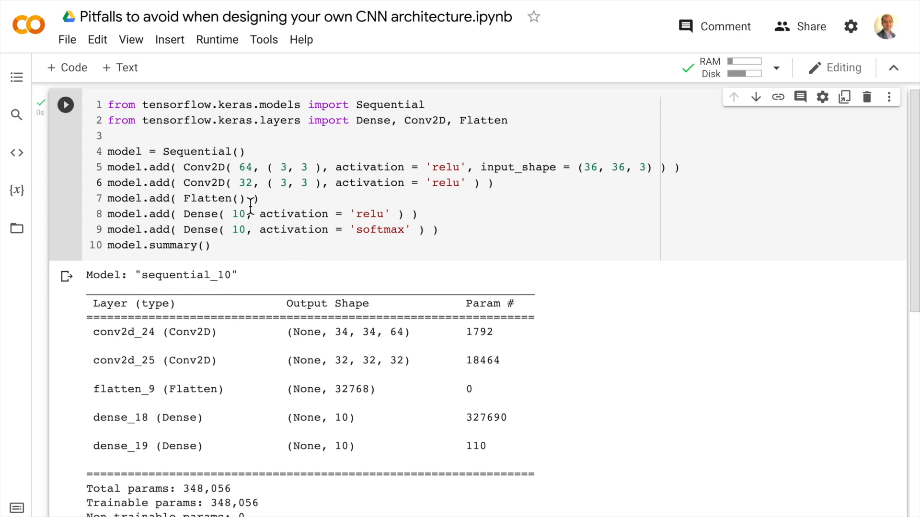
mouse_move(311, 341)
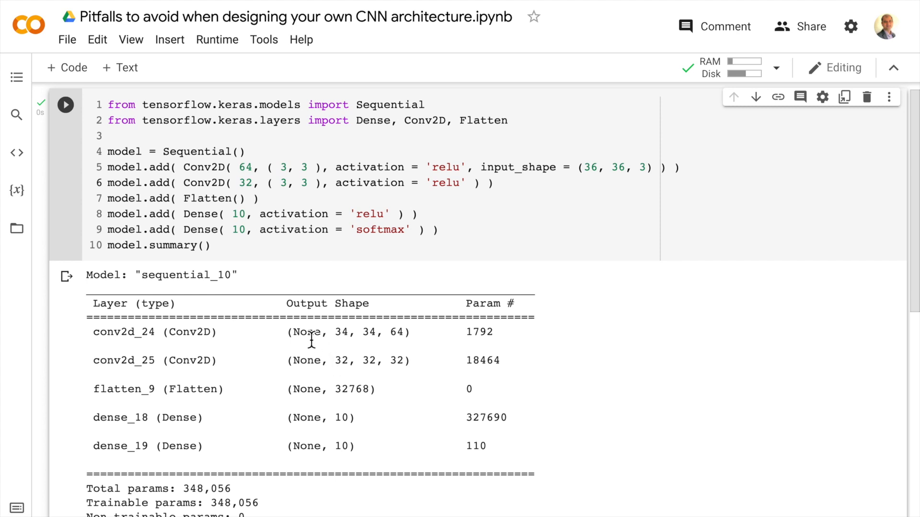
click(492, 182)
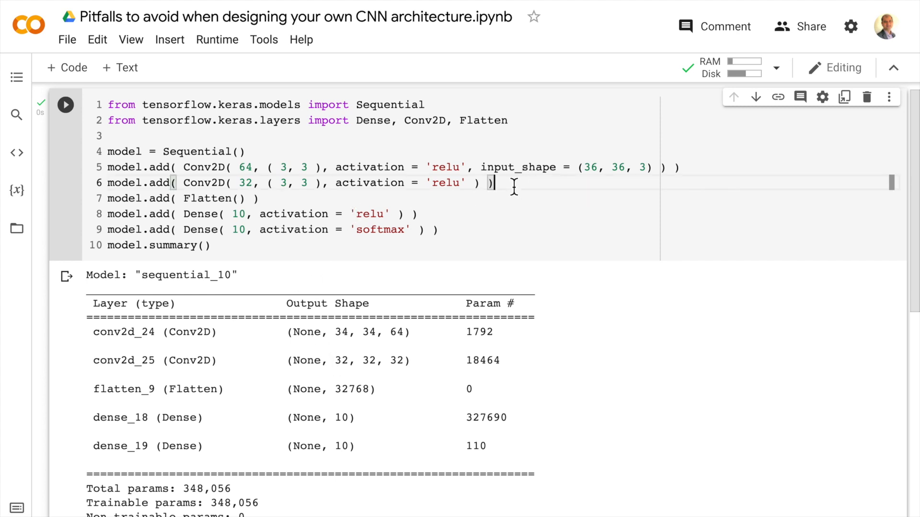
Add Conv2D layers with 16 and 4 filters and rerun for 56,940 total parameters
key(Return)
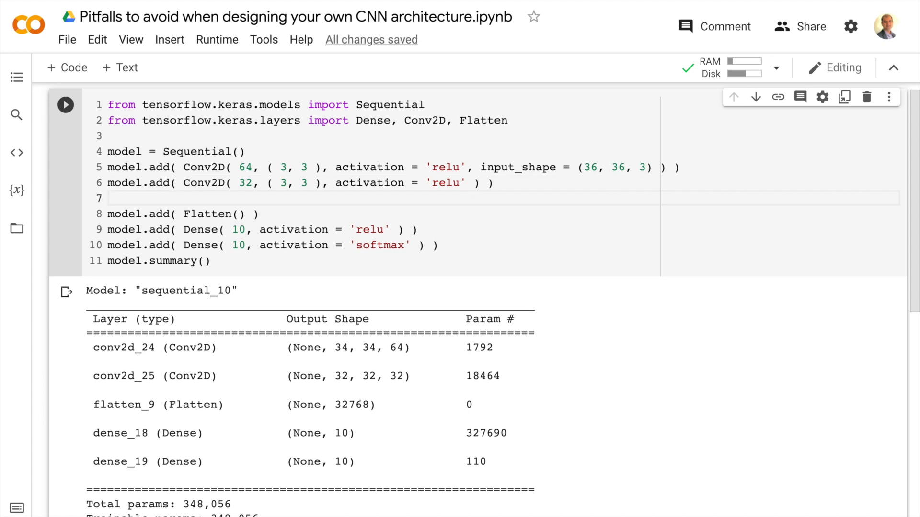
text(maxpo)
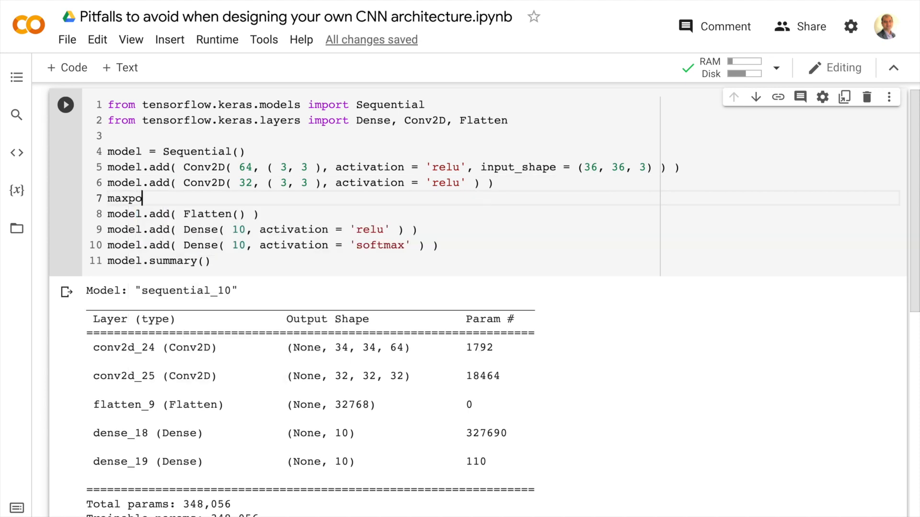
text(ol)
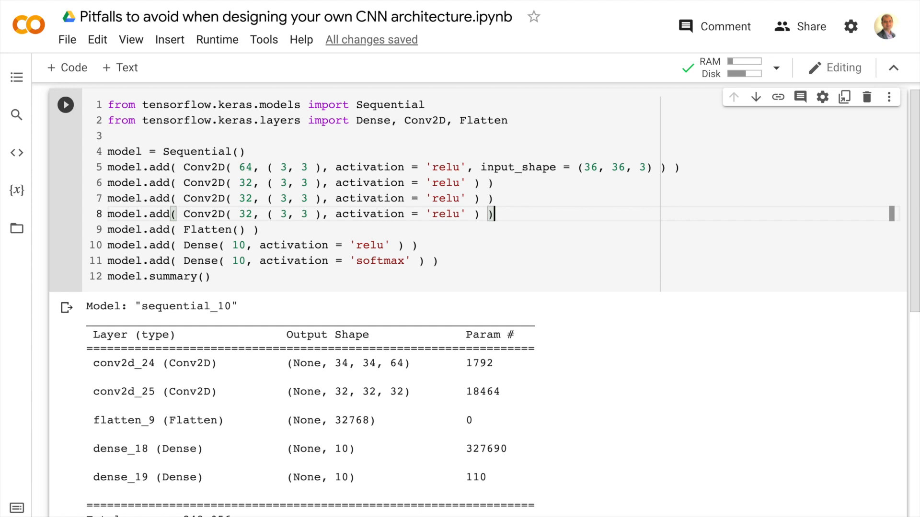
text(16)
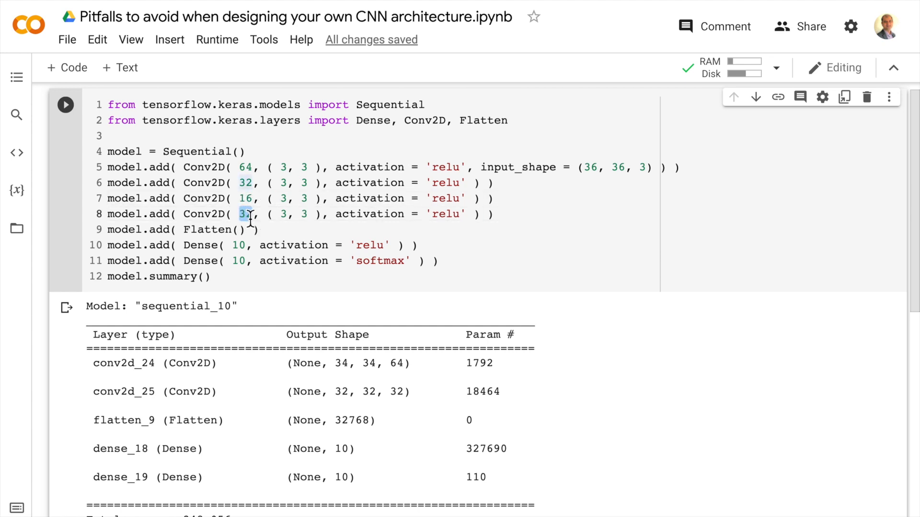
click(65, 100)
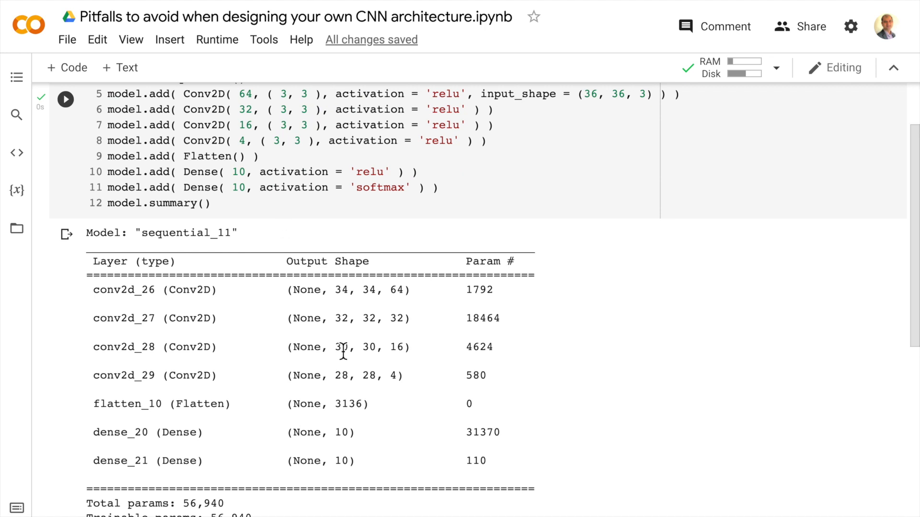
Scroll up through the summary to the Conv2D lines being changed to 64 filters
scroll(up, 3)
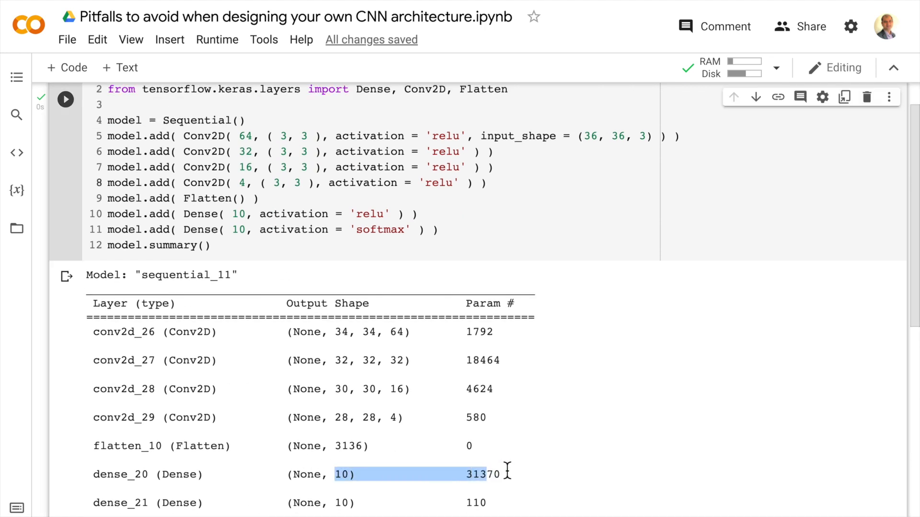
scroll(up, 3)
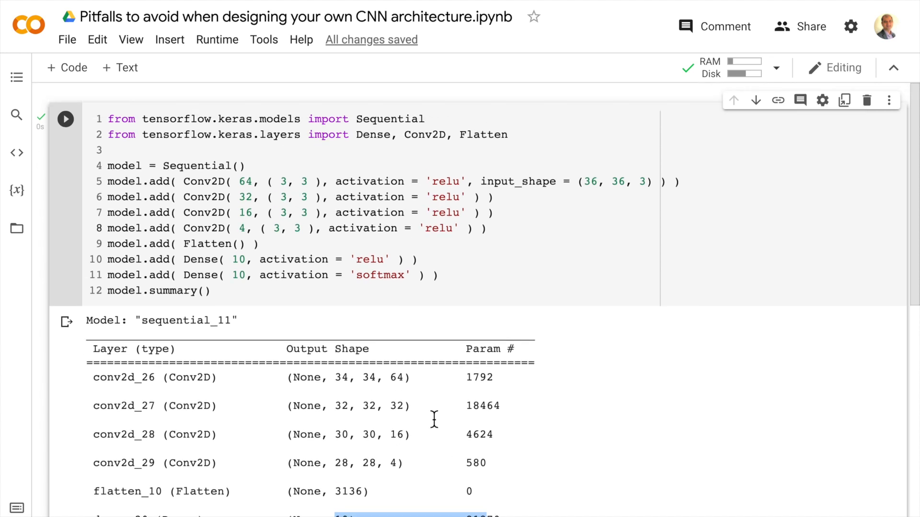
scroll(up, 3)
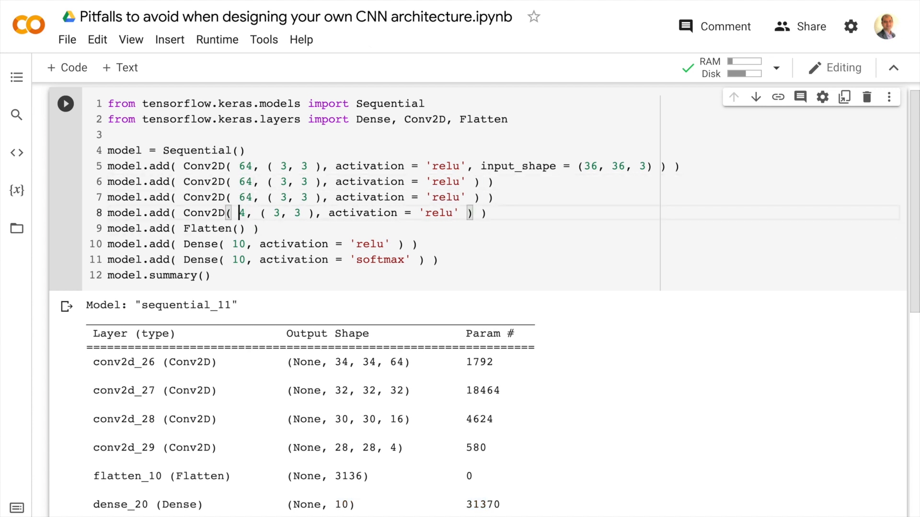
Set the fourth Conv2D layer to 16 filters, clear the selection, and scroll to the summary
text(16)
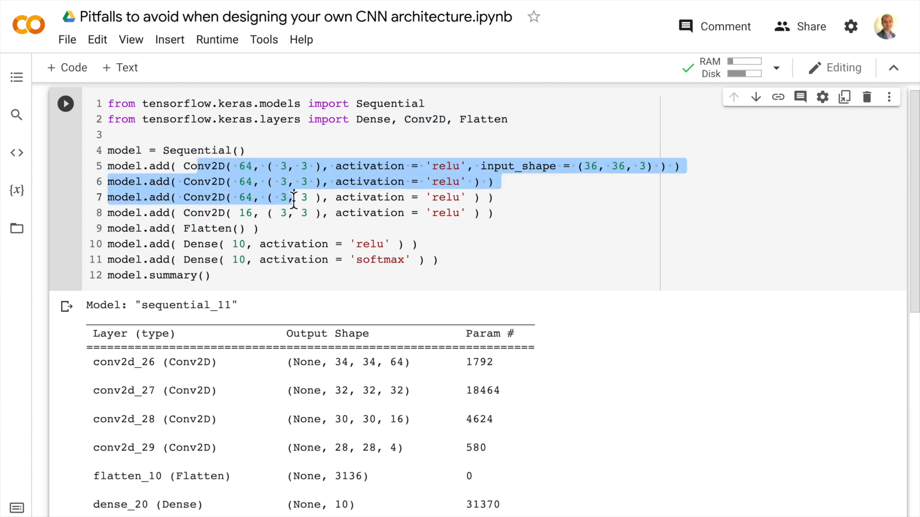
click(251, 212)
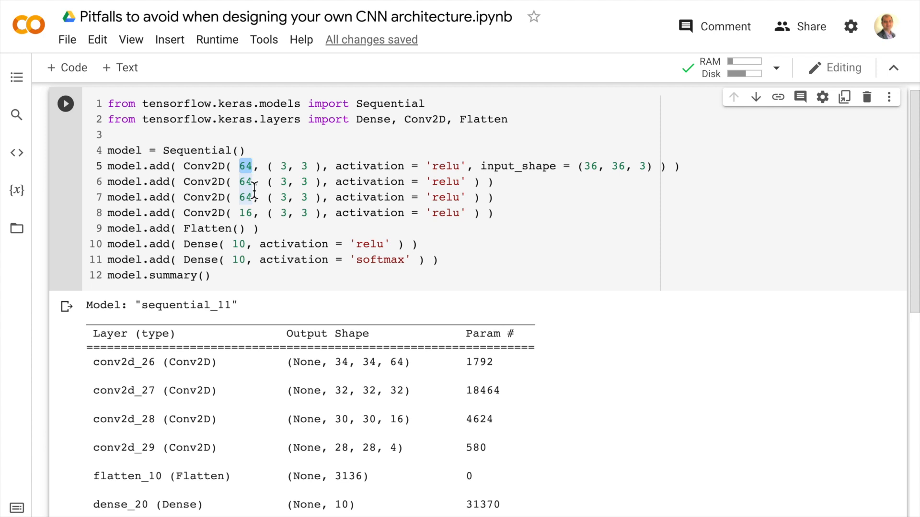
mouse_move(254, 181)
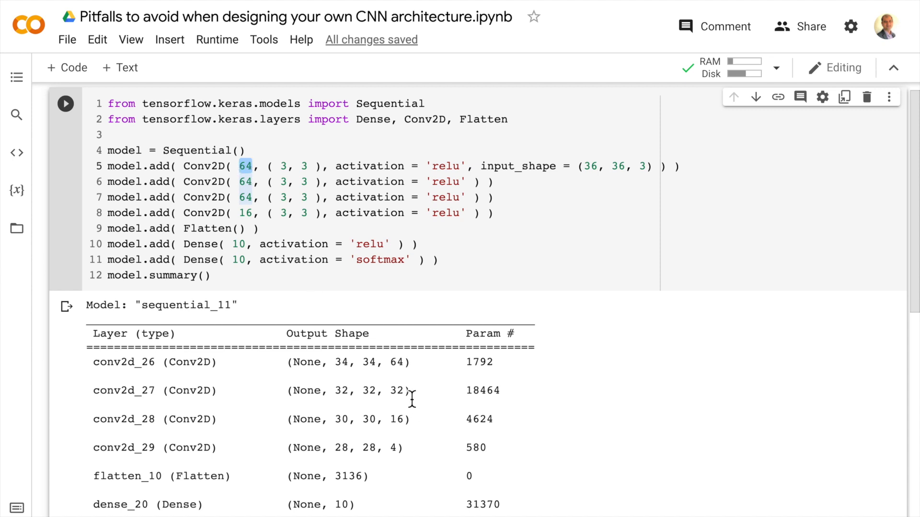
scroll(down, 3)
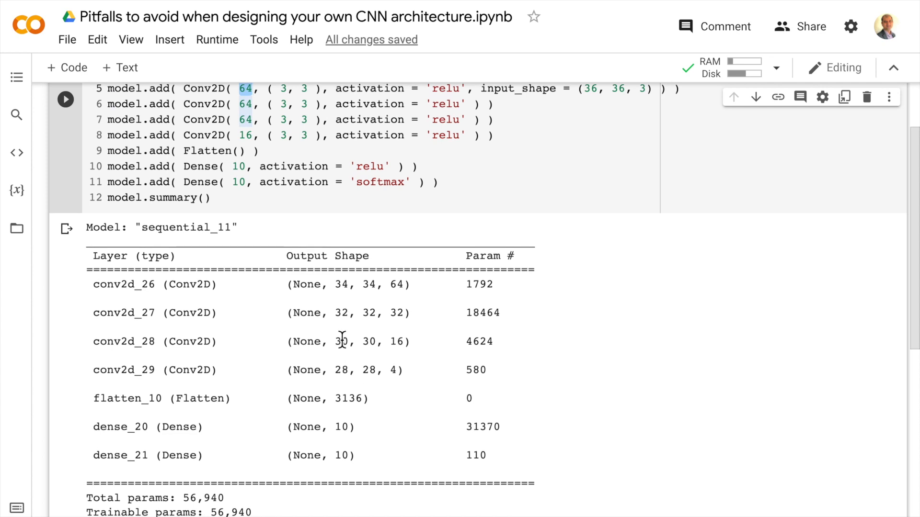